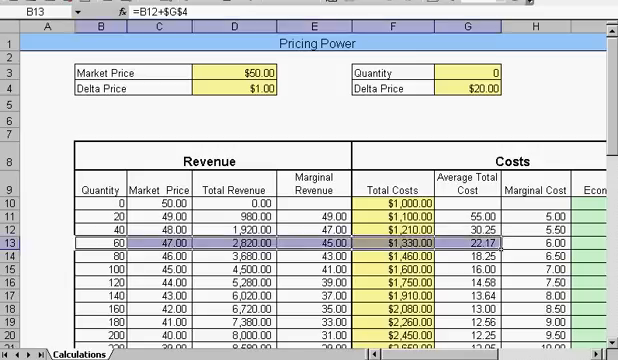
pyautogui.scroll(-3)
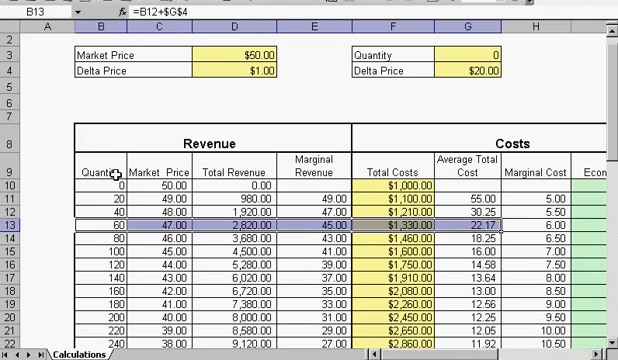
pyautogui.moveTo(228, 176)
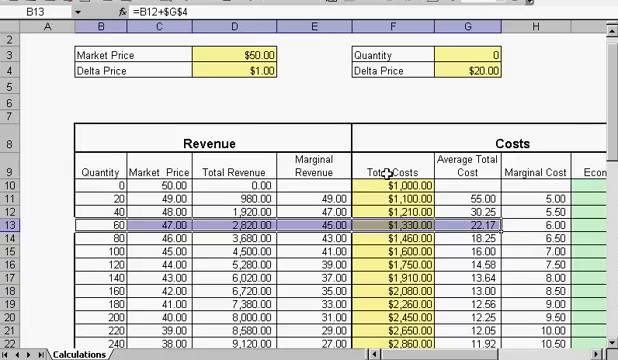
pyautogui.moveTo(464, 174)
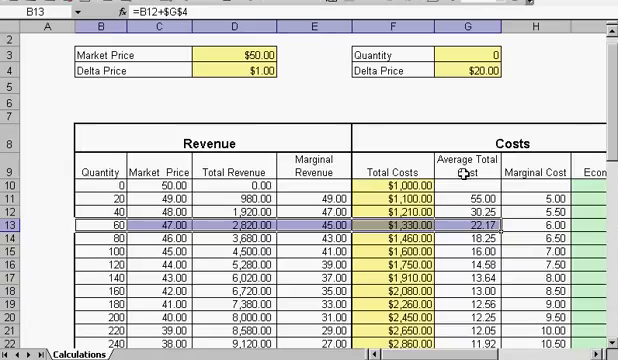
pyautogui.moveTo(535, 176)
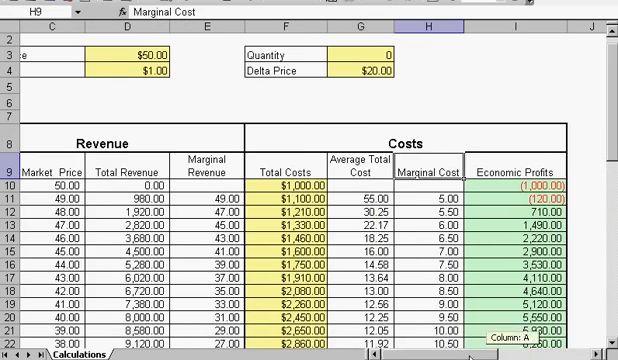
pyautogui.hscroll(-3)
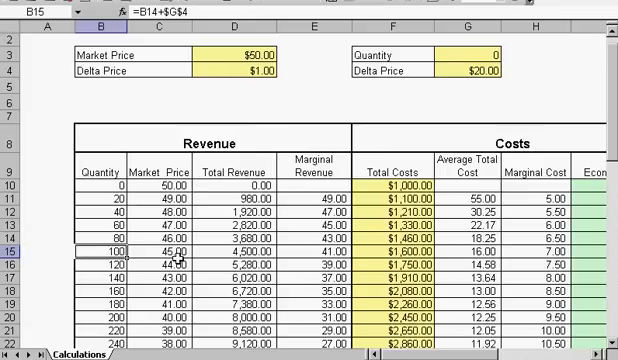
pyautogui.moveTo(104, 159)
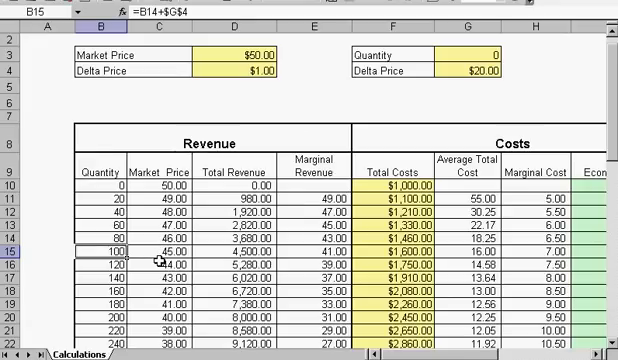
pyautogui.moveTo(261, 249)
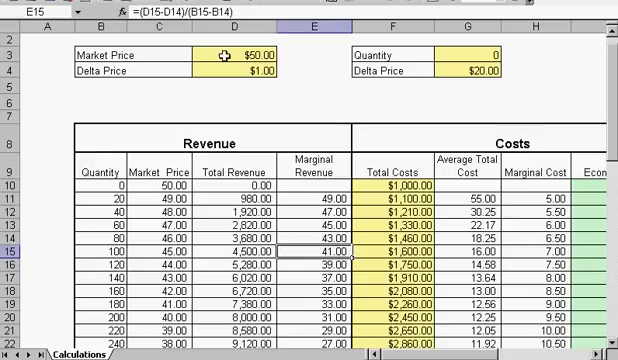
pyautogui.moveTo(243, 248)
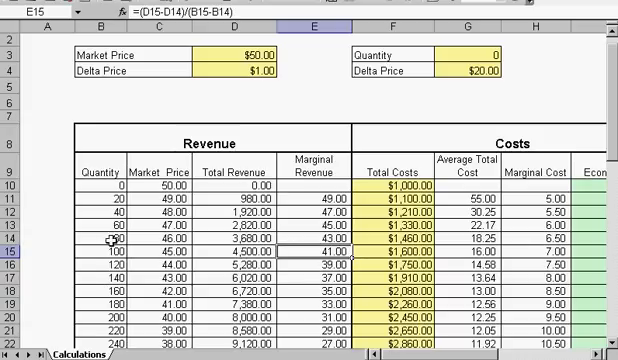
pyautogui.moveTo(307, 265)
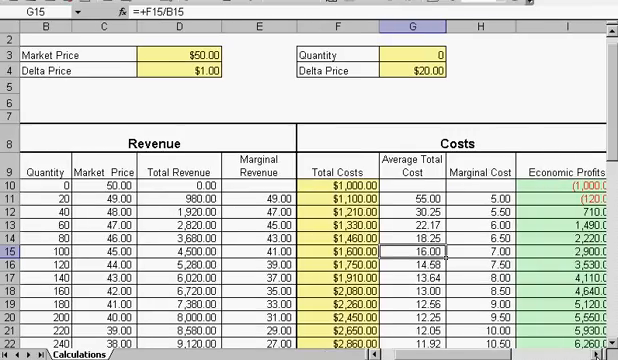
pyautogui.moveTo(486, 251)
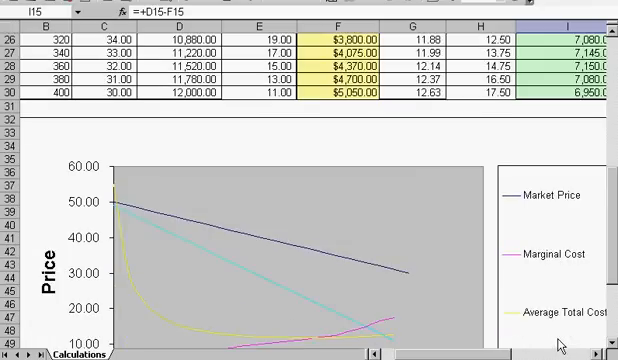
pyautogui.scroll(-3)
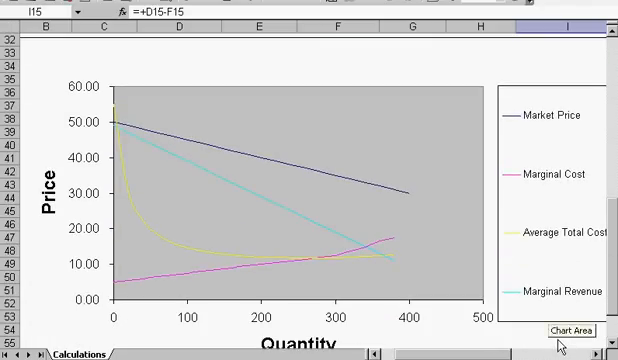